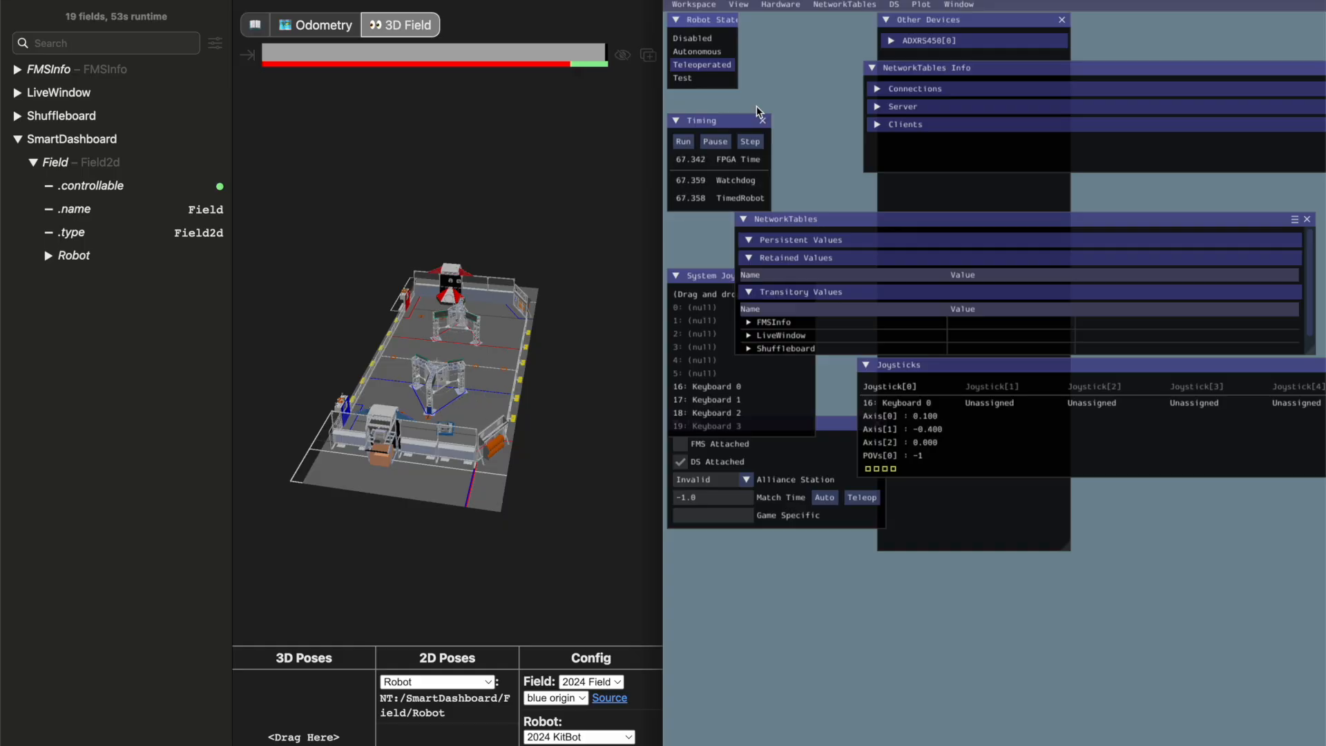
- Browse the 3rd Party Libraries page and its vendor dependencies section on docs.wpilib.org
{"action": "left_click", "coordinate": [322, 25]}
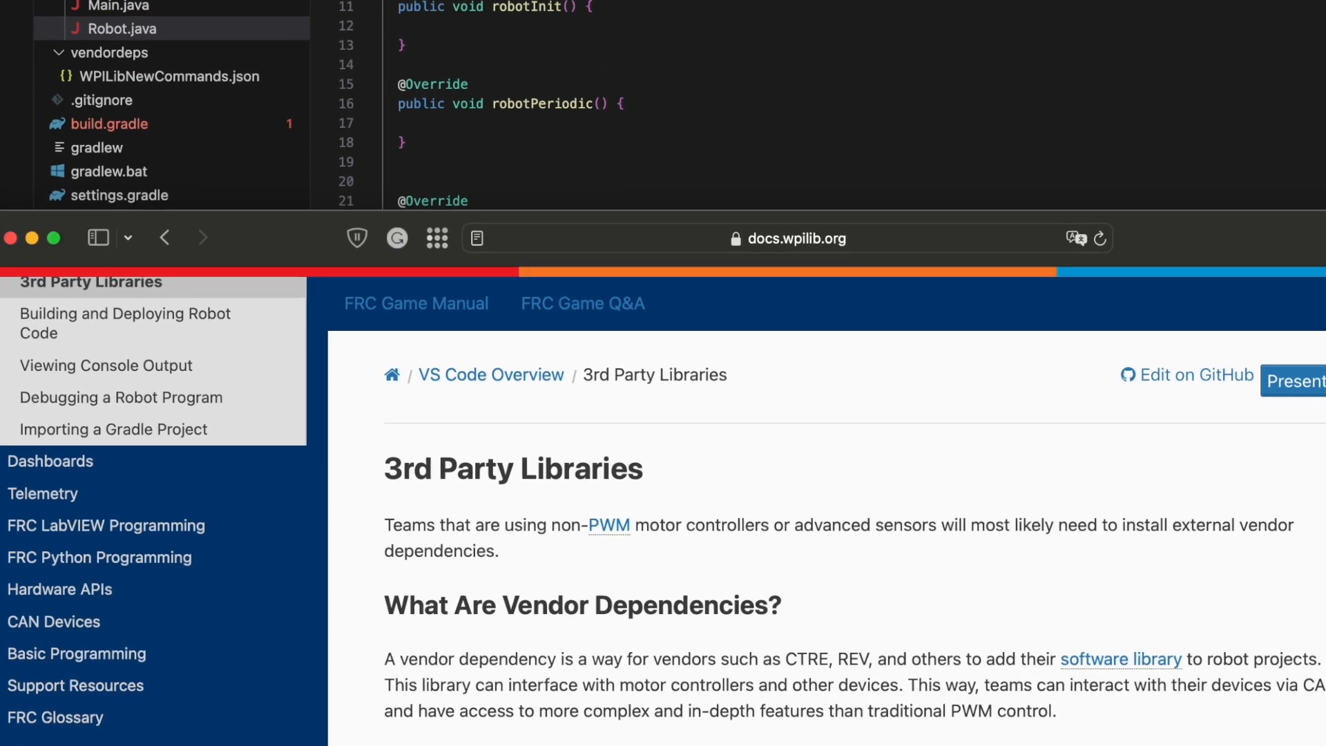
{"action": "scroll", "scroll_direction": "down", "scroll_amount": 3}
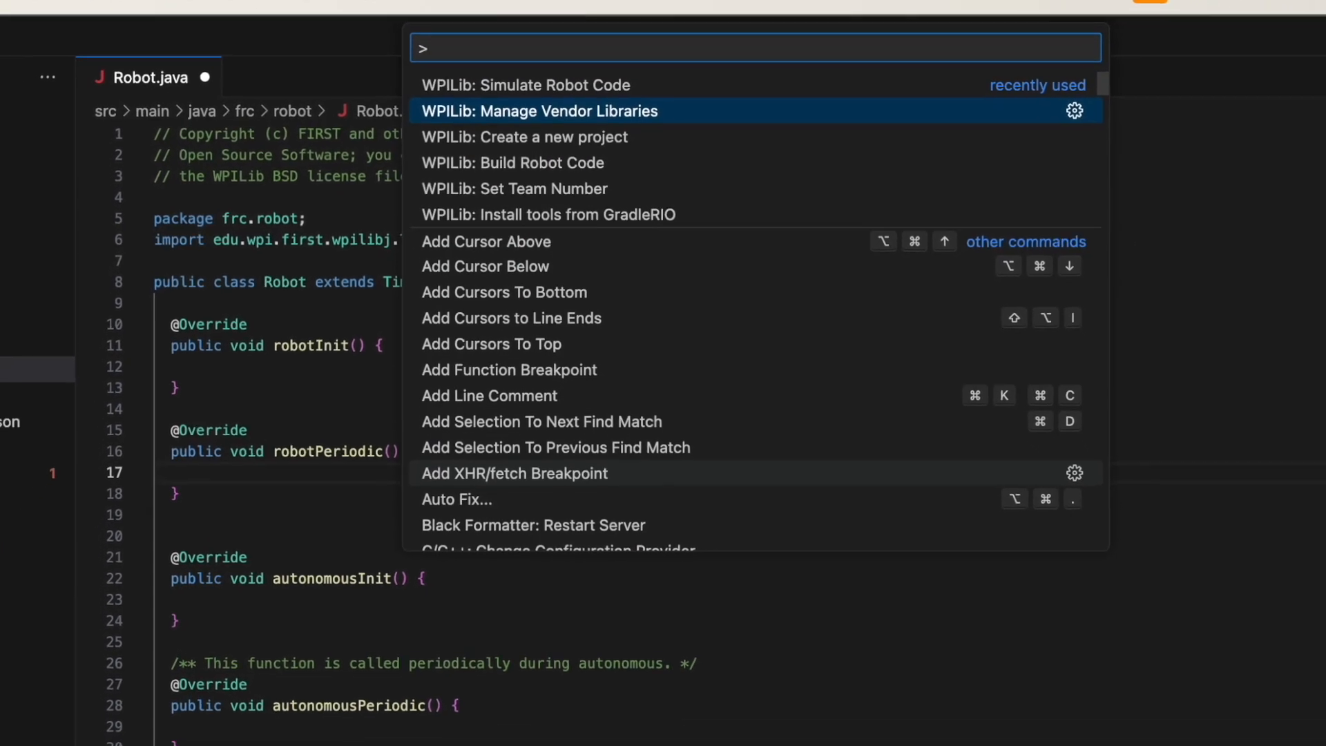
- Install the REVLib-2024.json vendor library online via WPILib Manage Vendor Libraries
{"action": "left_click", "coordinate": [539, 110]}
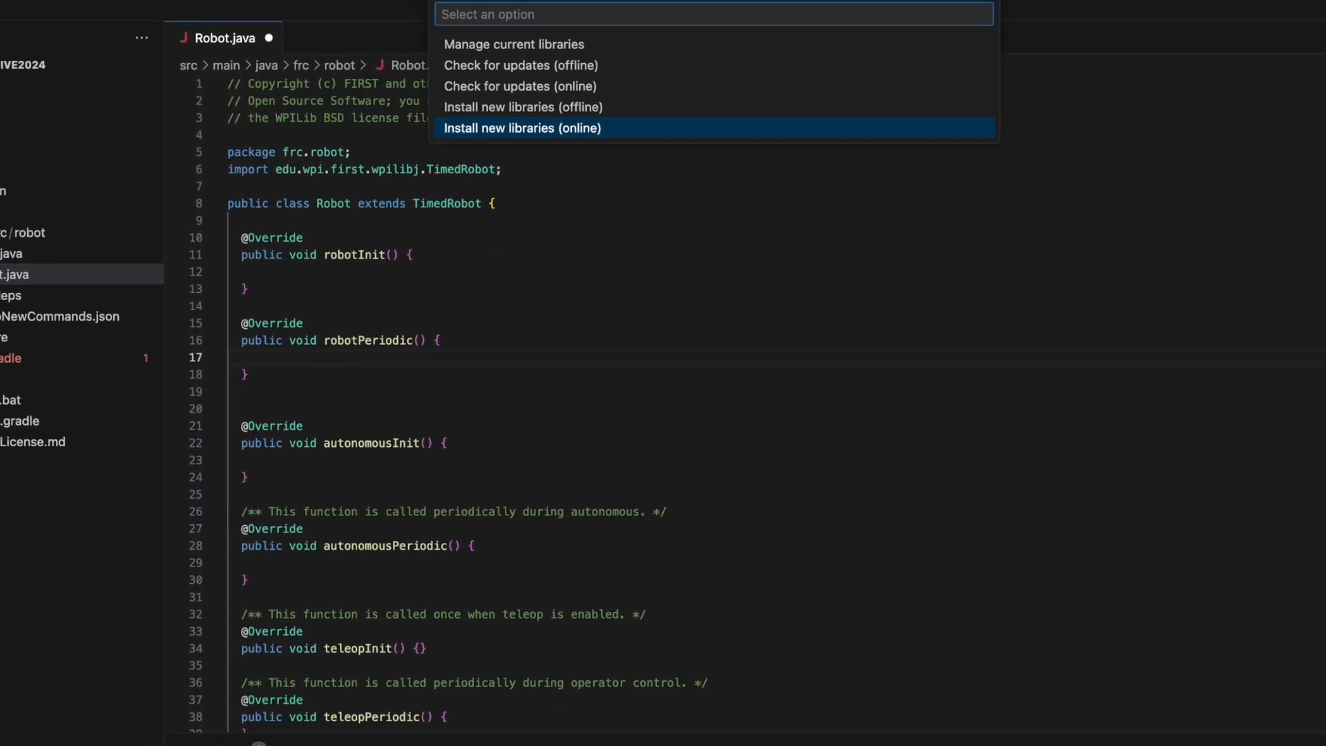
{"action": "left_click", "coordinate": [522, 127]}
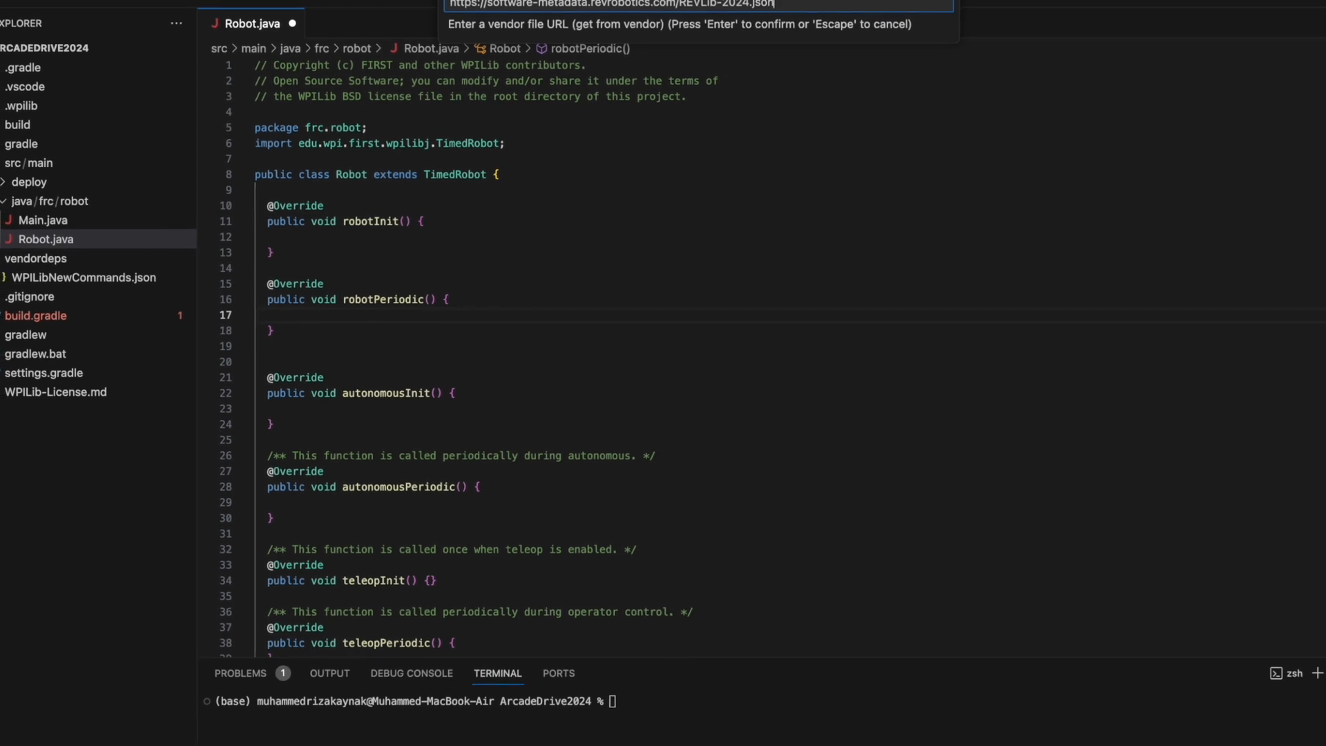
{"action": "key", "text": "Escape"}
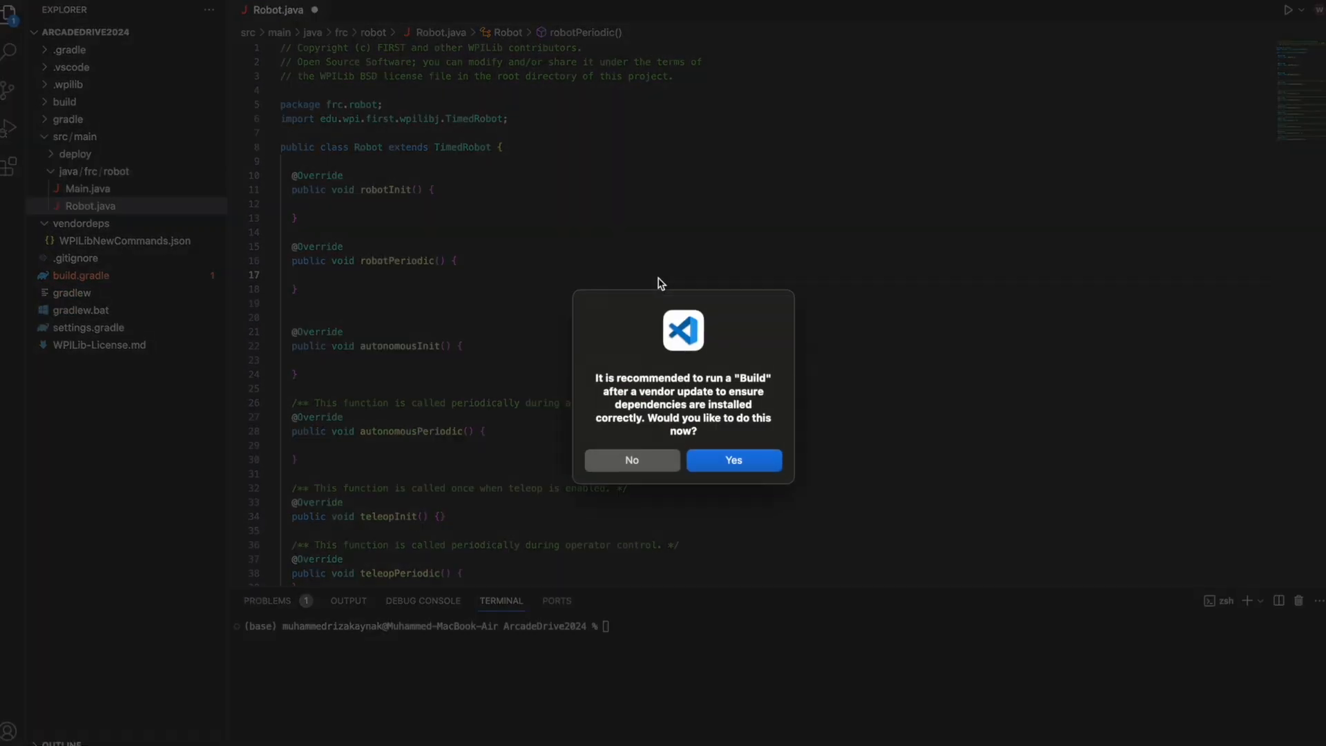
- Run the build with REVLib added and begin declaring the CANSparkMax Left_Leader motor
{"action": "left_click", "coordinate": [631, 460]}
{"action": "type", "text": "CANSparkMax Left_Leader = new CANSparkMax(0, null"}
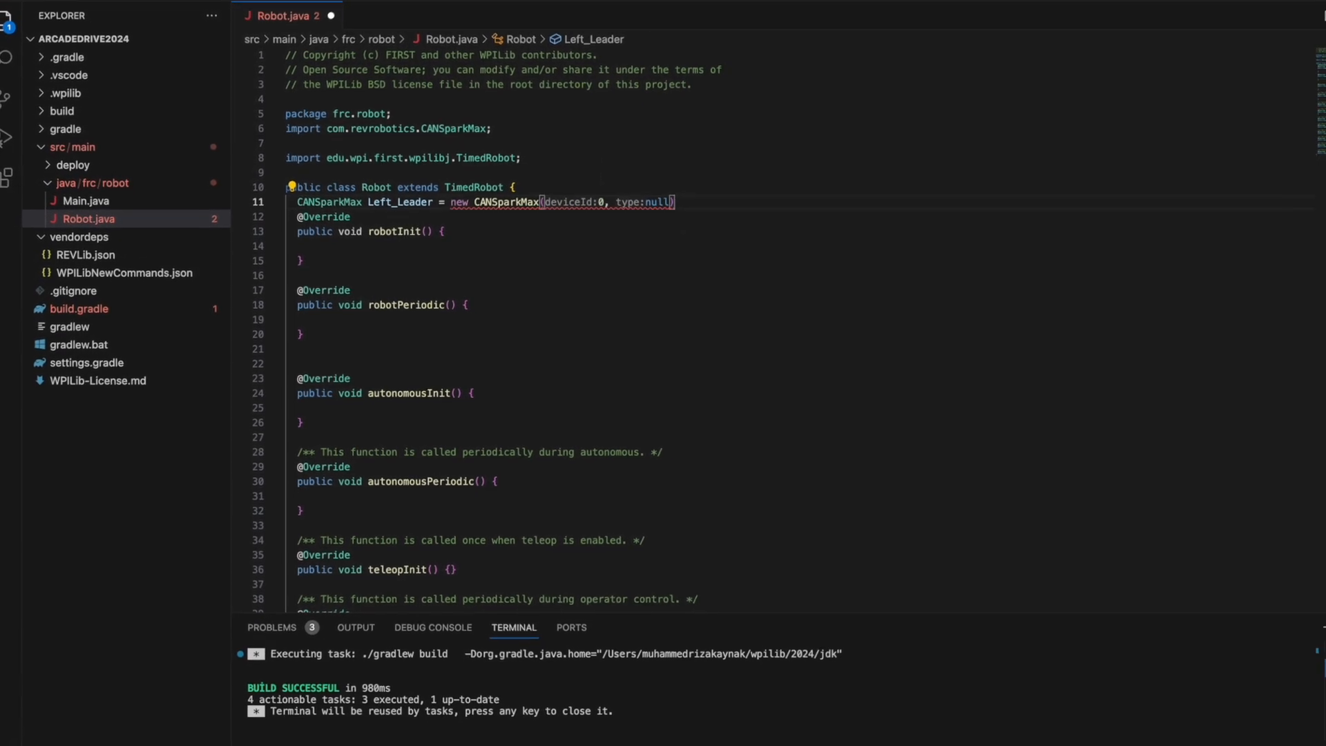
{"action": "type", "text": "MotorT"}
{"action": "type", "text": "DifferentialDrive drive"}
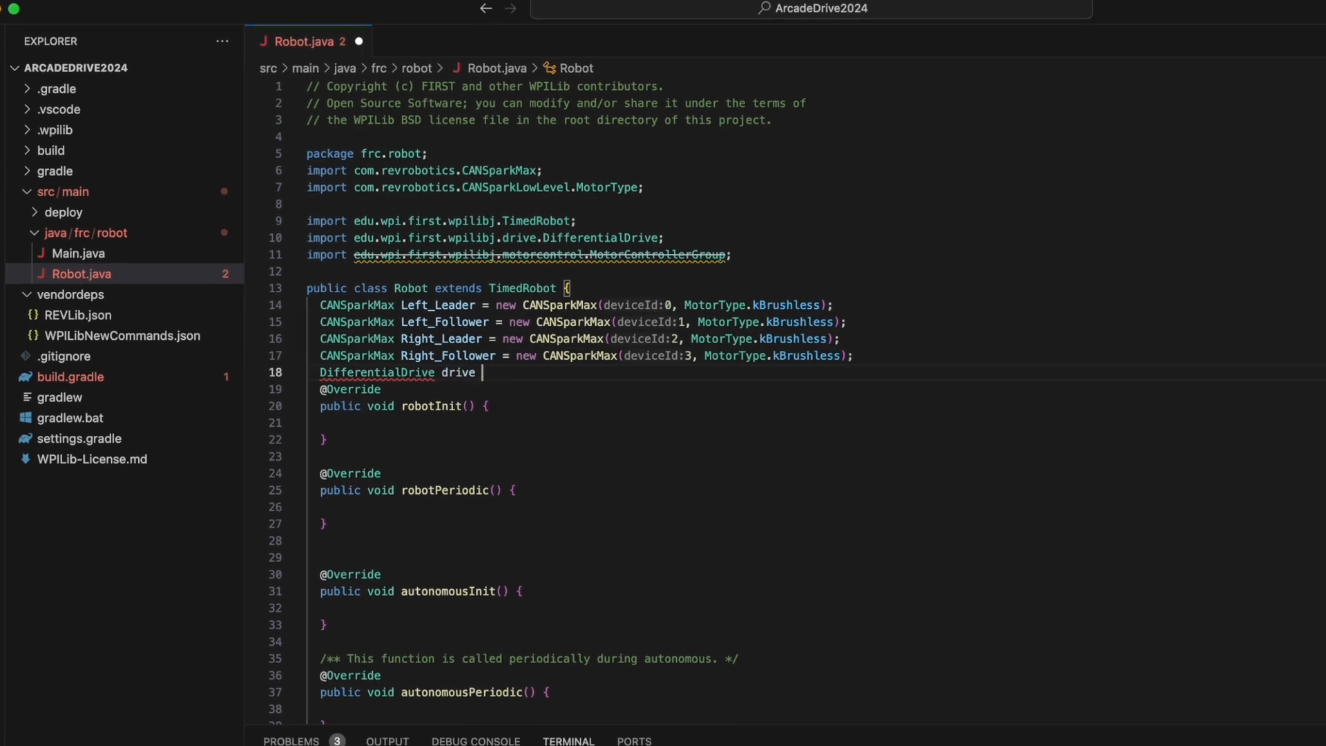
- Declare the DifferentialDrive, add Right_Follower.follow(Right_Leader), and simulate the robot code with Sim GUI
{"action": "type", "text": "= new DifferentialDrive(Left_Leader, Right_Leader);"}
{"action": "left_click", "coordinate": [816, 506]}
{"action": "type", "text": "Left_Follower.follow(Left_Leader"}
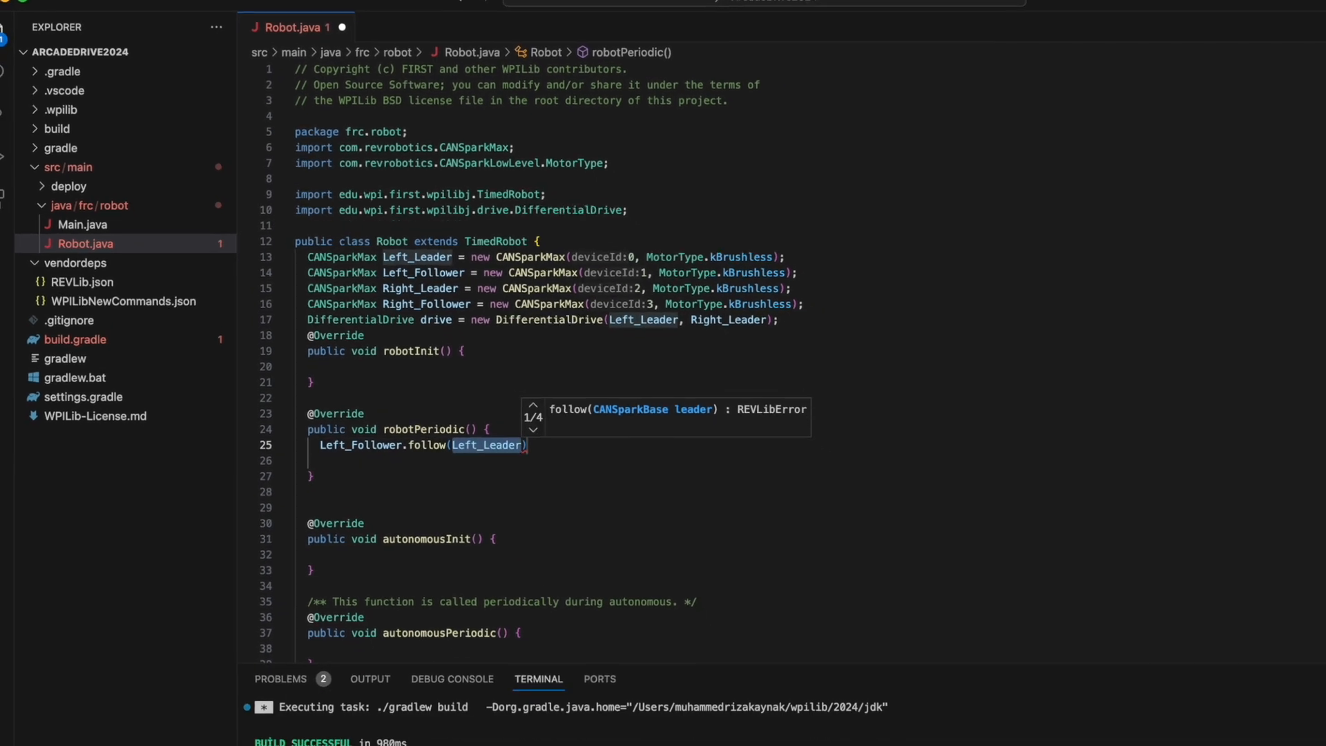
{"action": "type", "text": "Right_Follower.follow(Right_Leader"}
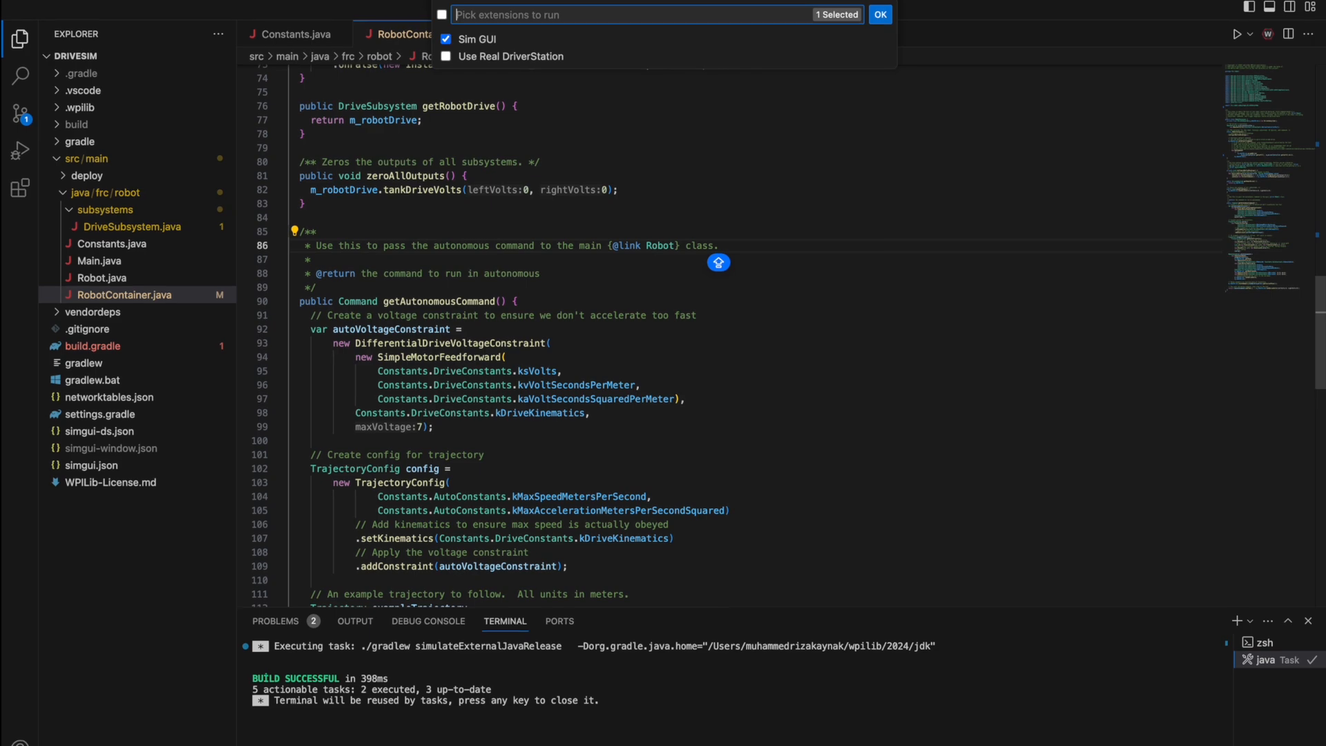
{"action": "left_click", "coordinate": [880, 14]}
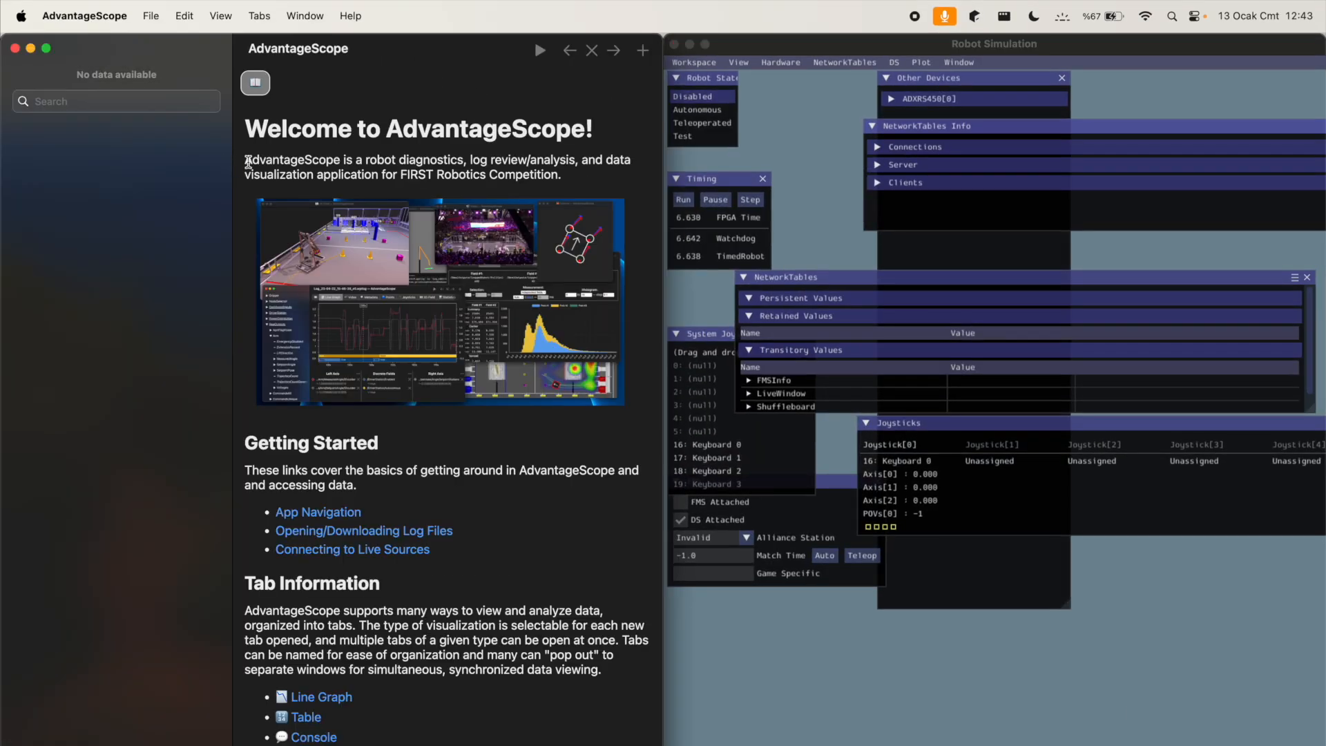
- Connect AdvantageScope to the simulator and add a 3D Field tab showing the robot pose
{"action": "left_click", "coordinate": [150, 15]}
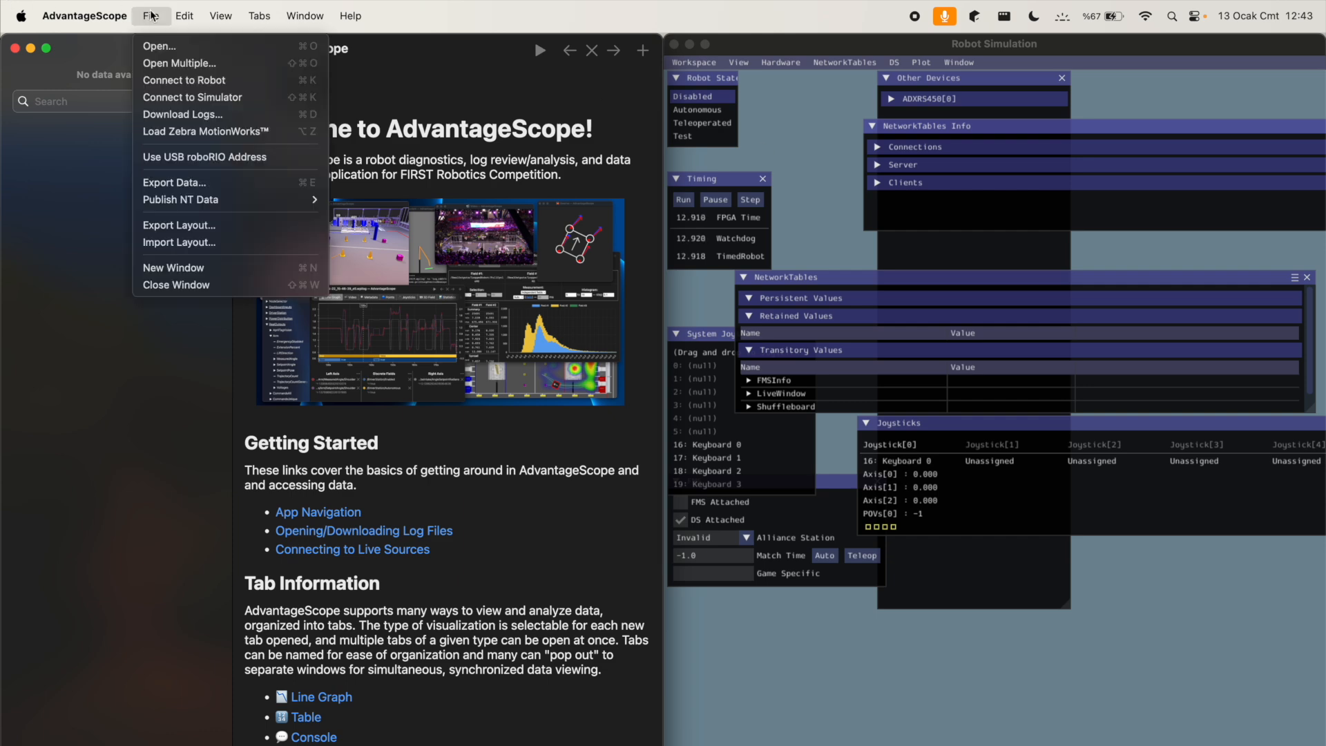
{"action": "left_click", "coordinate": [259, 15]}
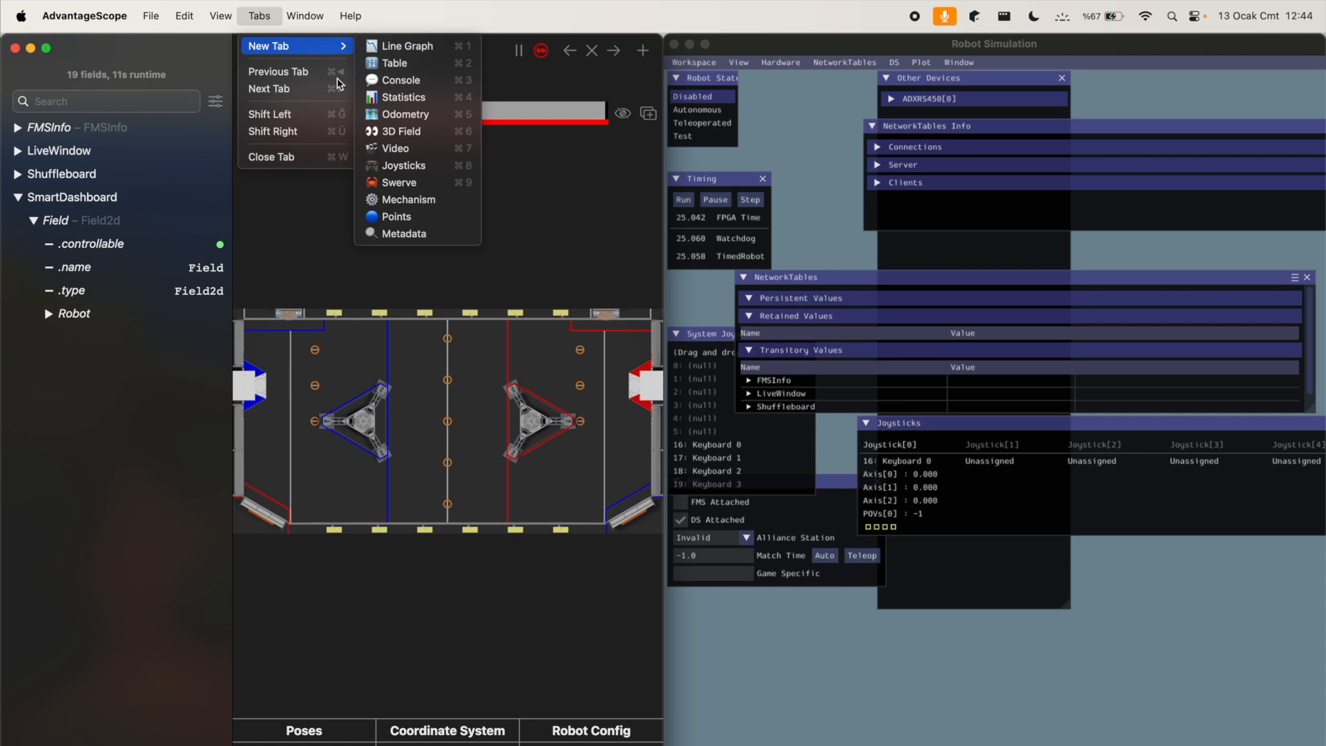
{"action": "left_click", "coordinate": [398, 132]}
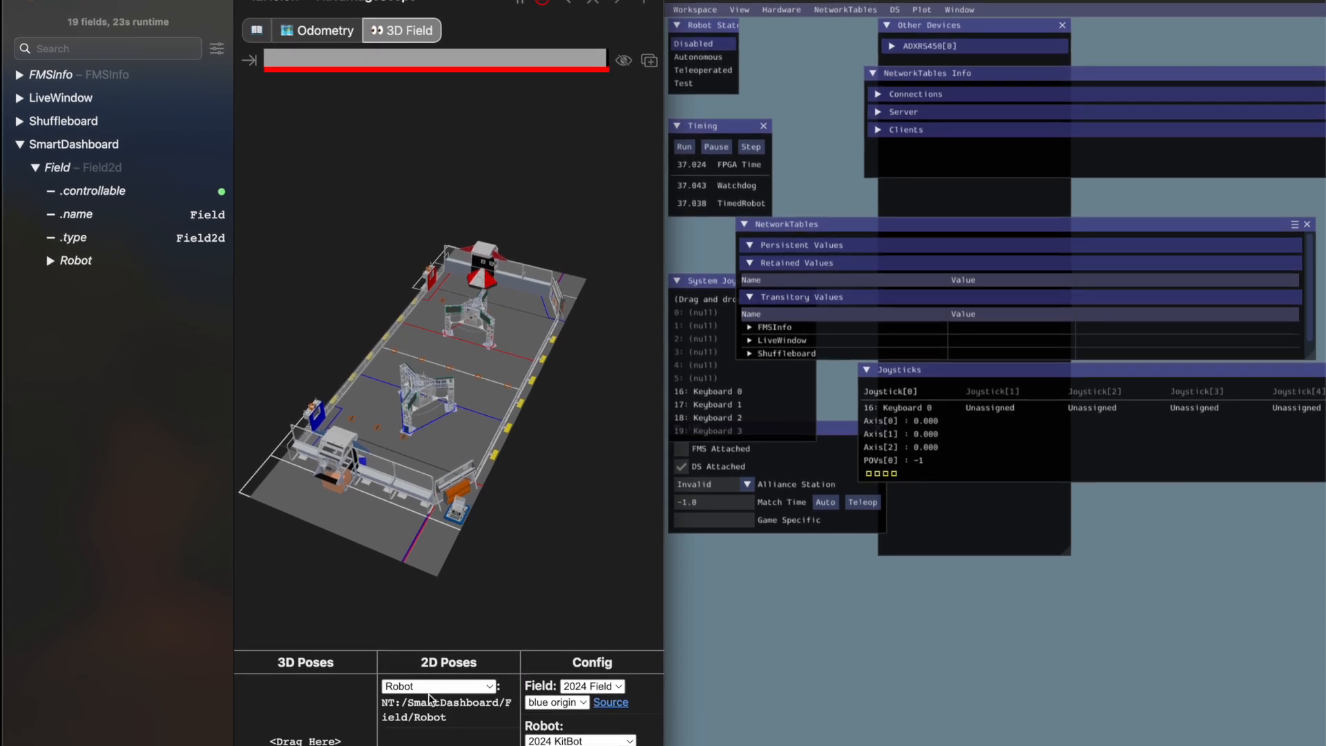
{"action": "scroll", "scroll_direction": "down", "scroll_amount": 3}
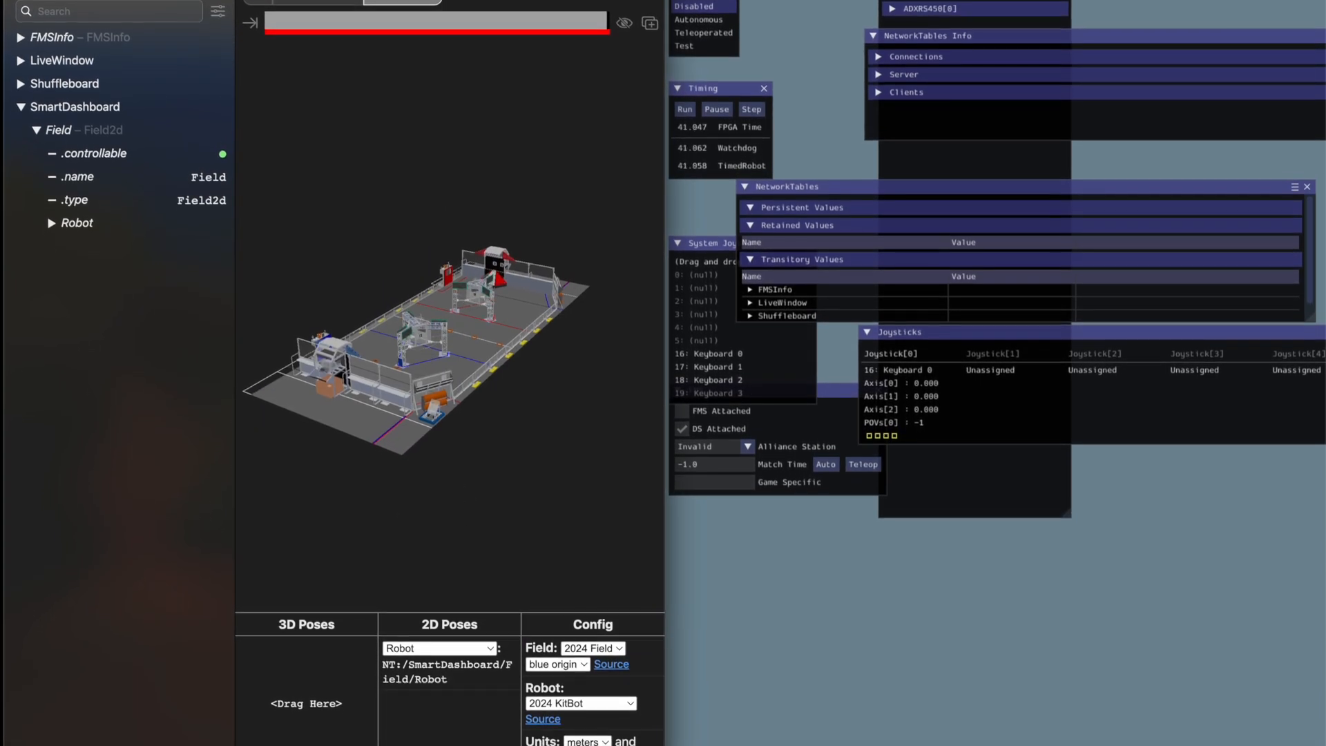